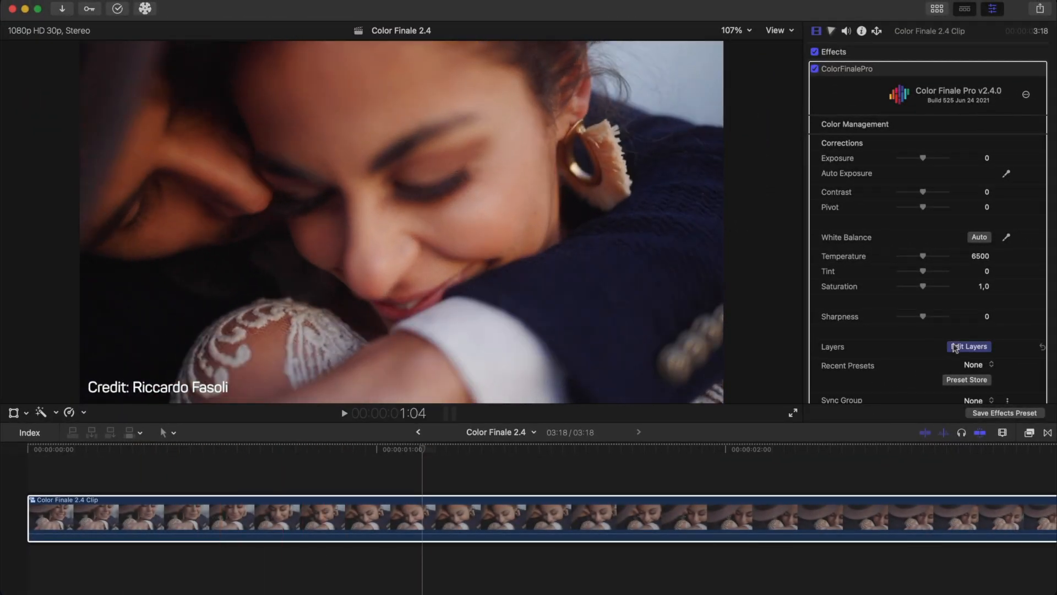
Open Color Finale's layer editor from the Final Cut Pro inspector.
click(968, 346)
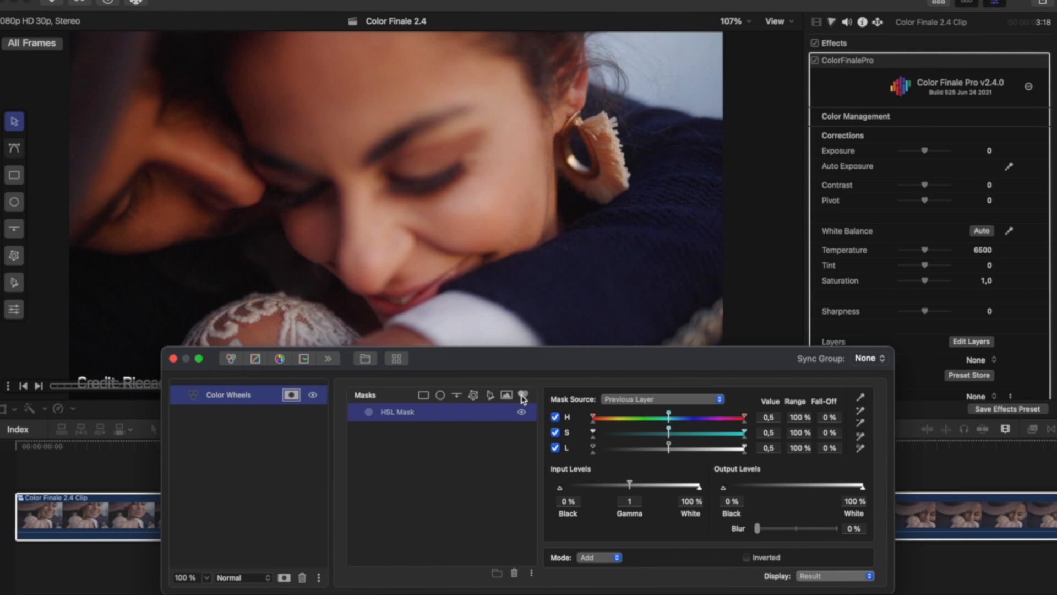
Preview as Mask Input + Mask and refine the skin mask's hue, saturation and lightness.
click(836, 576)
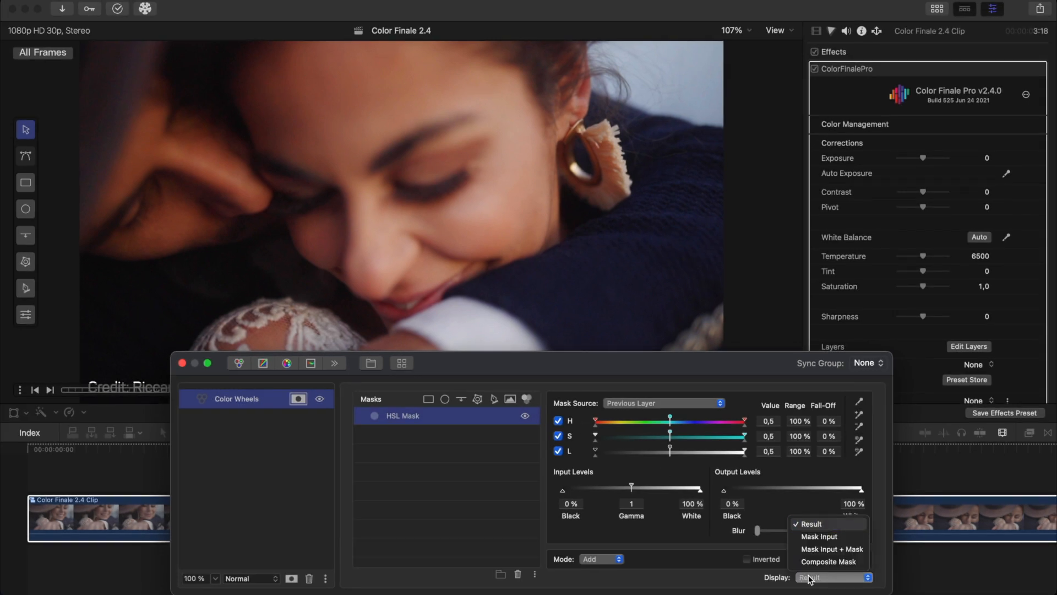
click(832, 549)
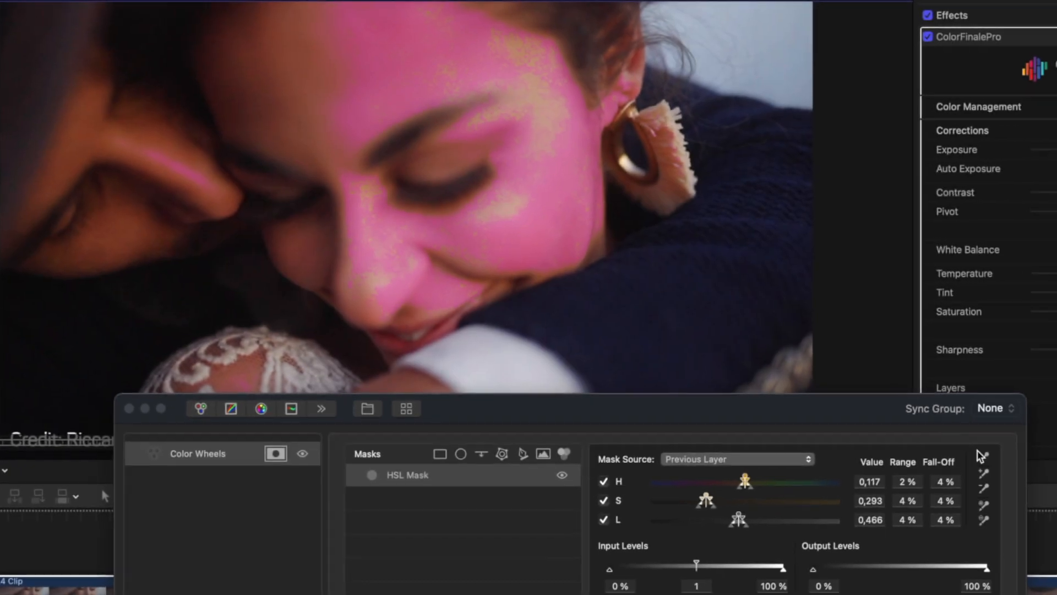
click(984, 455)
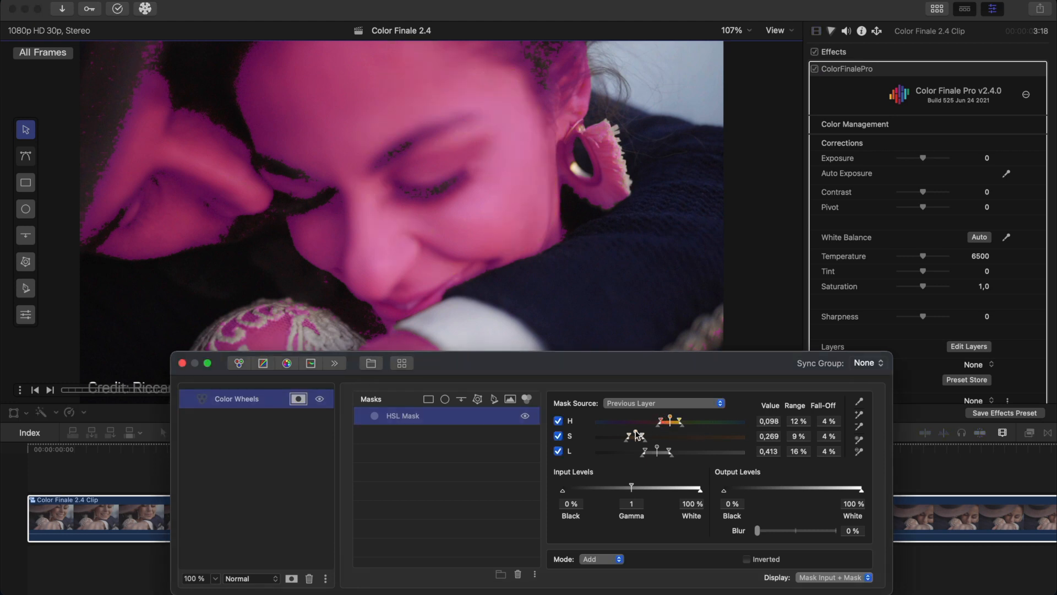
drag(637, 436, 644, 436)
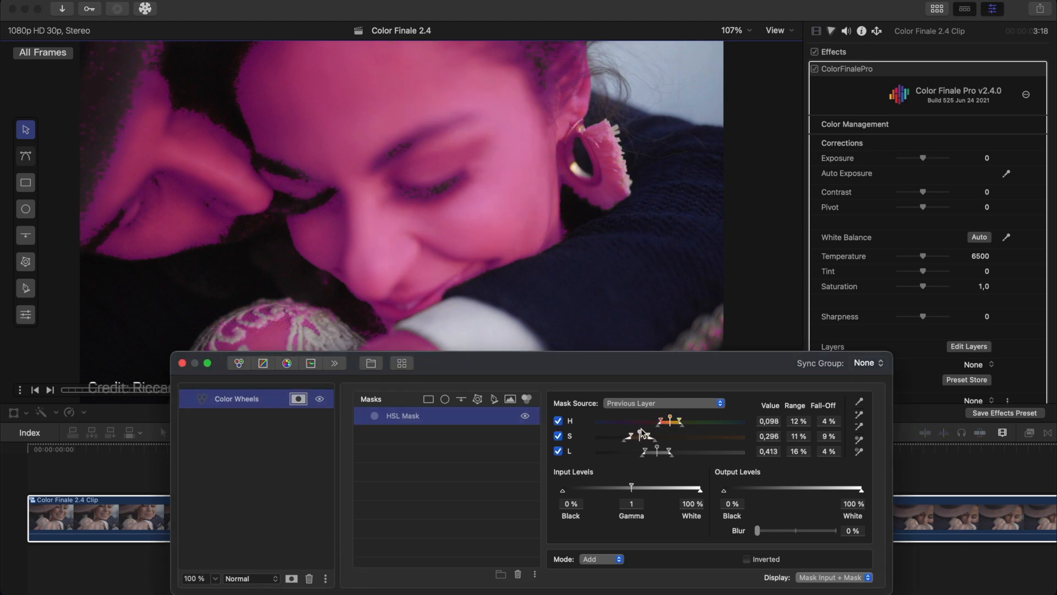
drag(630, 487, 637, 487)
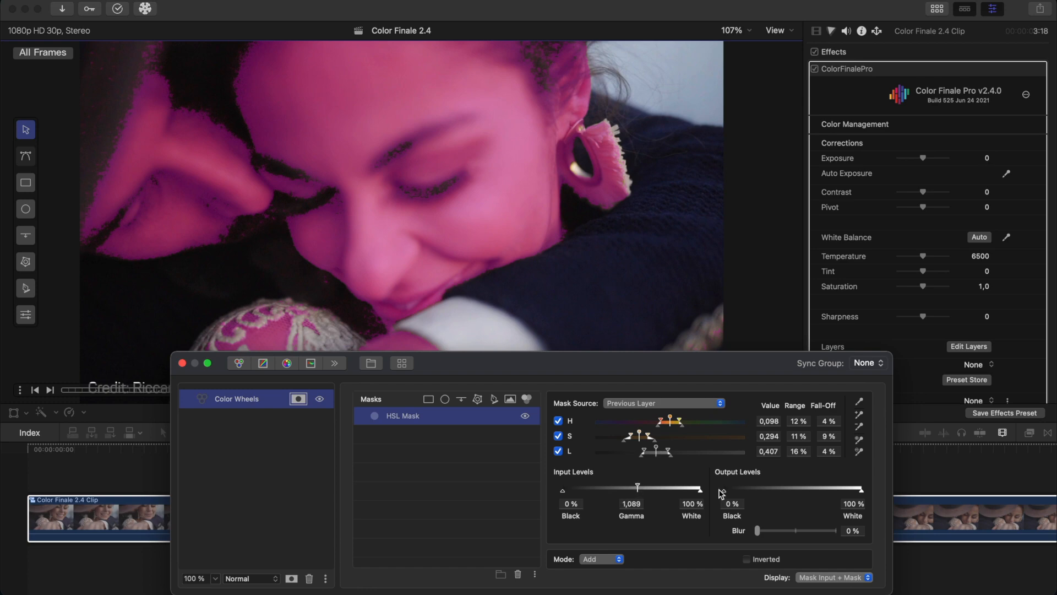
click(831, 578)
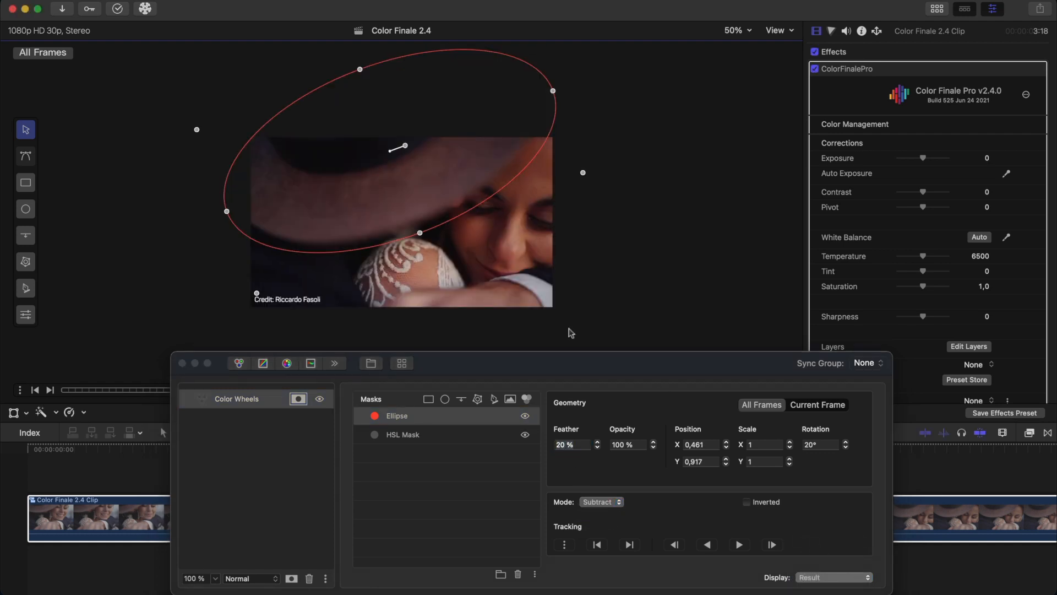
Complete the subtracting hat ellipse (20% feather, 20° rotation) and move to the color wheels.
click(738, 544)
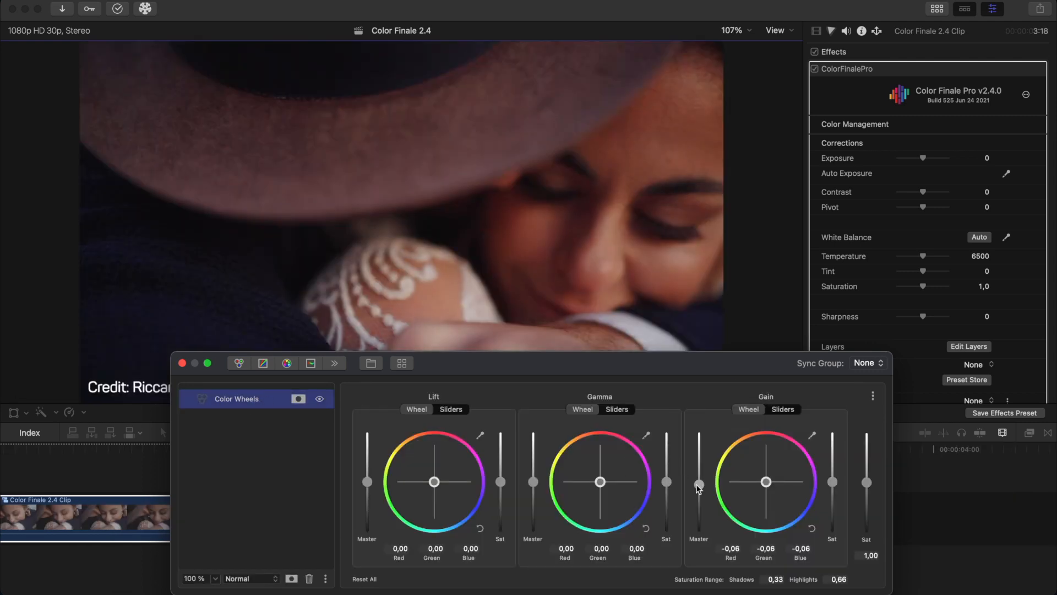
Raise the masked skin layer's master gain to -0.02.
drag(699, 484, 699, 478)
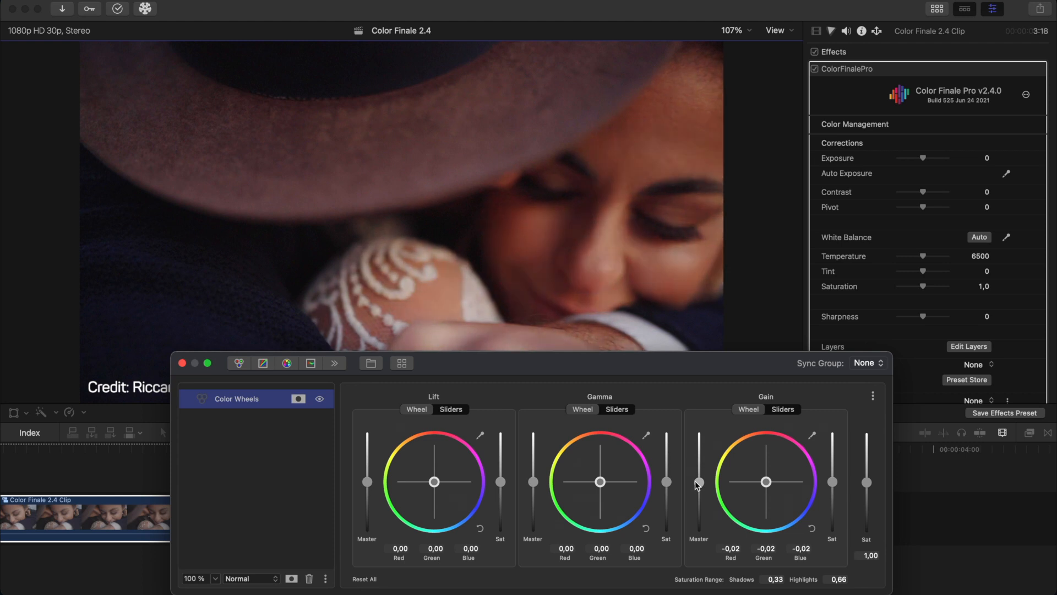
drag(700, 483, 699, 472)
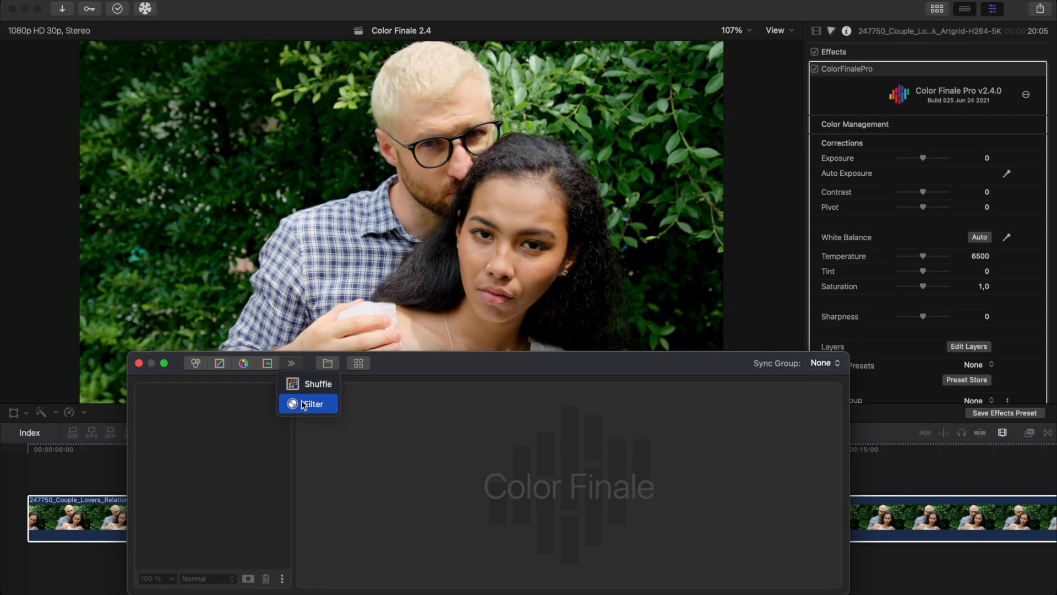
Add a filter layer to the garden clip with an ellipse mask over the woman's face.
click(312, 403)
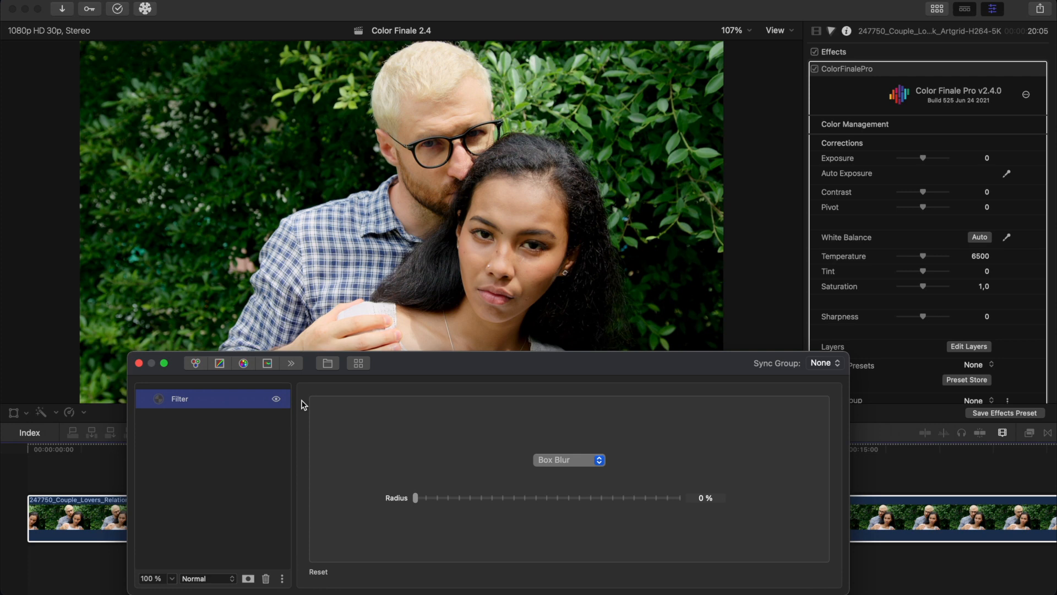
click(255, 399)
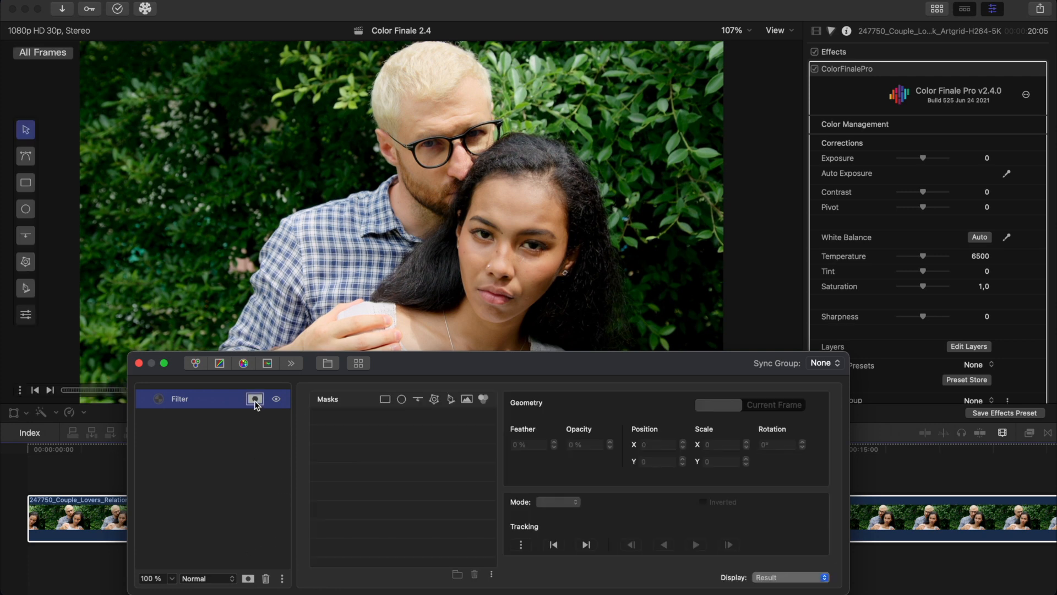
click(402, 398)
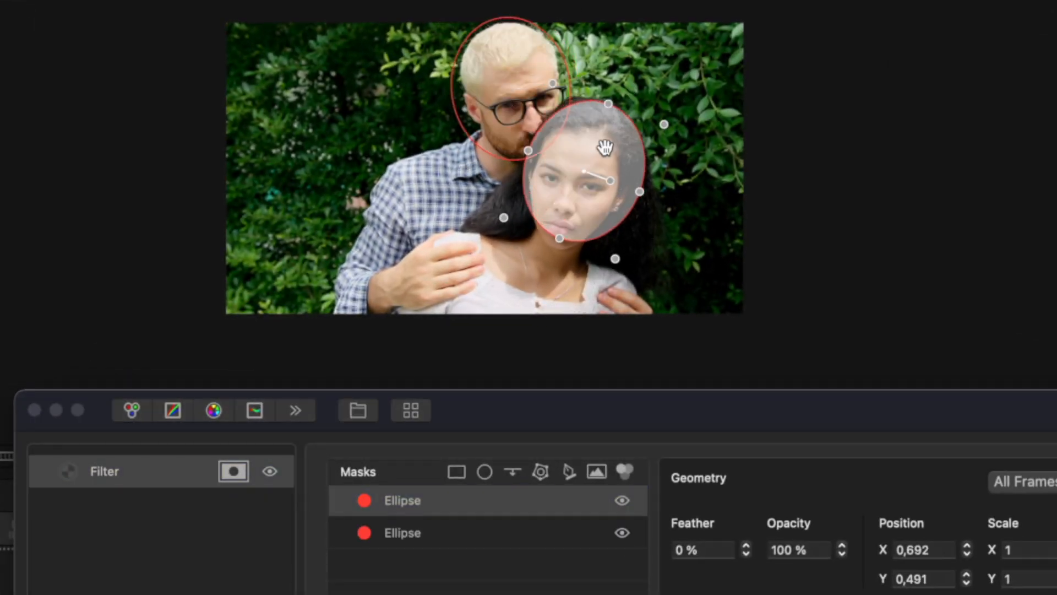
drag(604, 145, 576, 152)
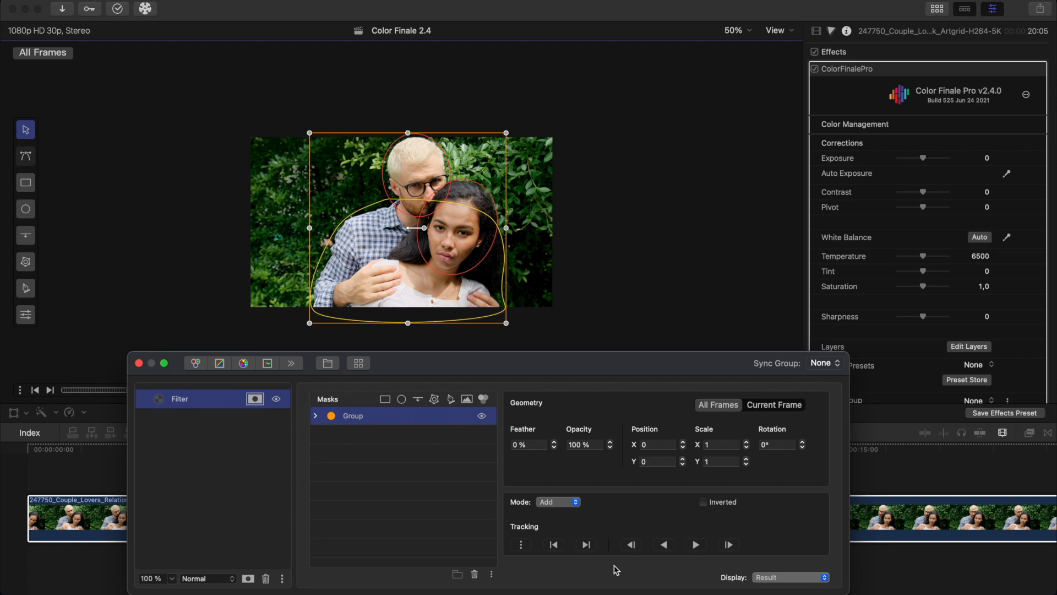
click(789, 577)
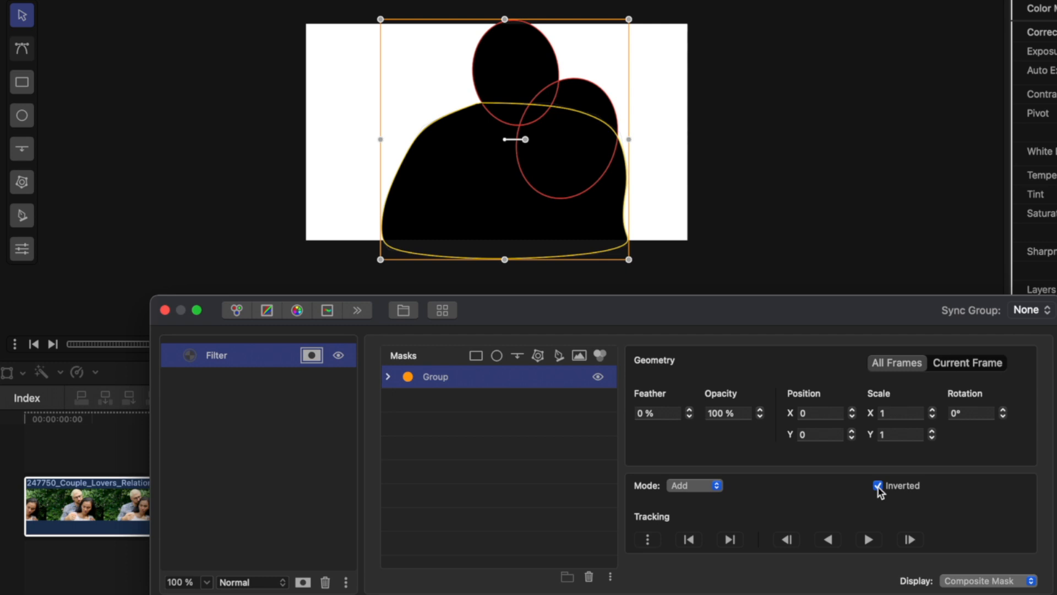
Invert the couple mask and set the Disc Blur radius to 8%.
click(658, 412)
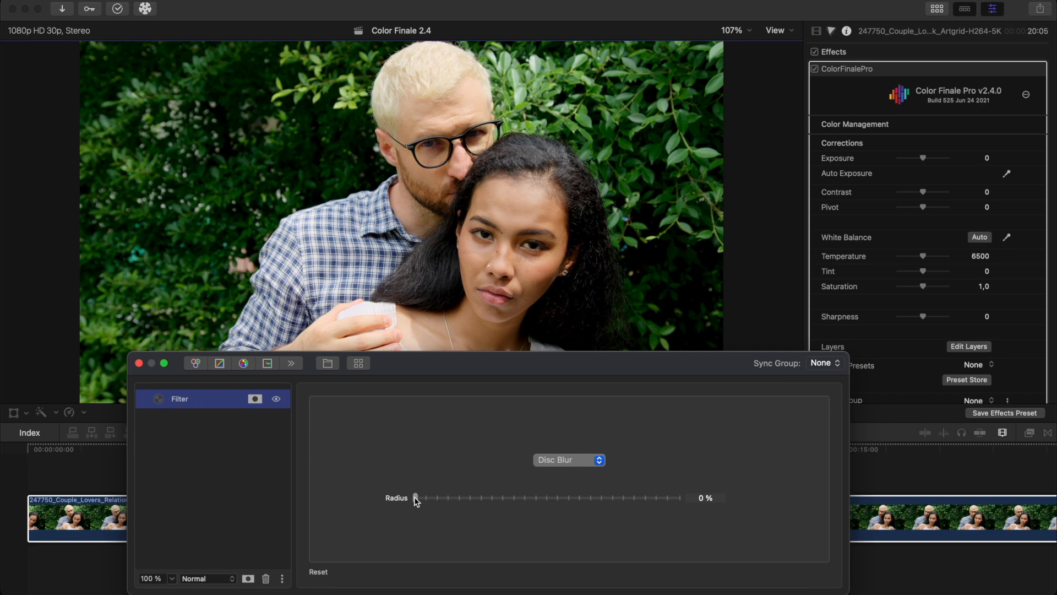
drag(416, 498, 432, 497)
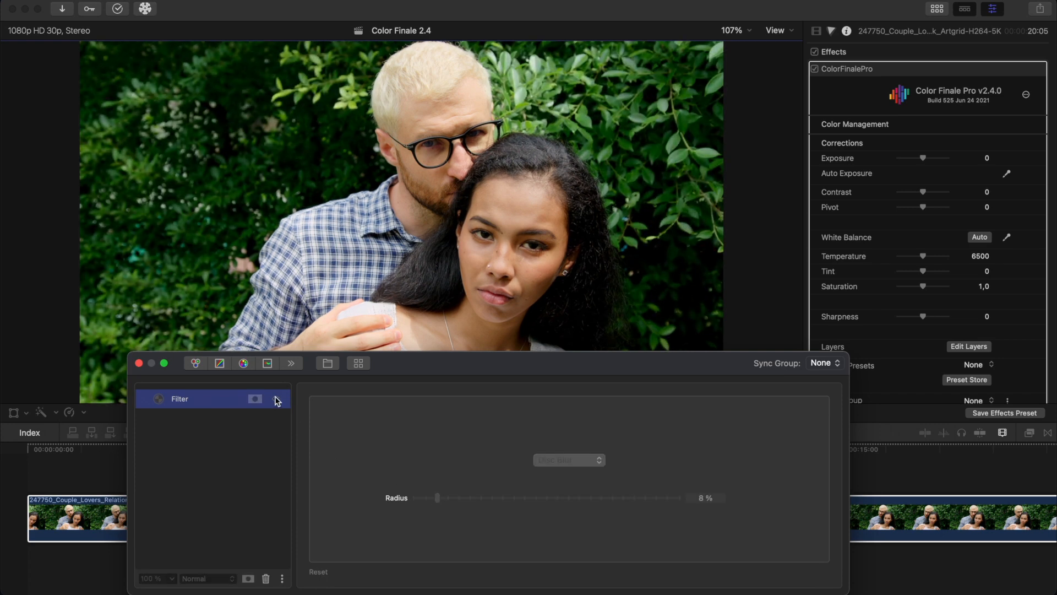
click(290, 363)
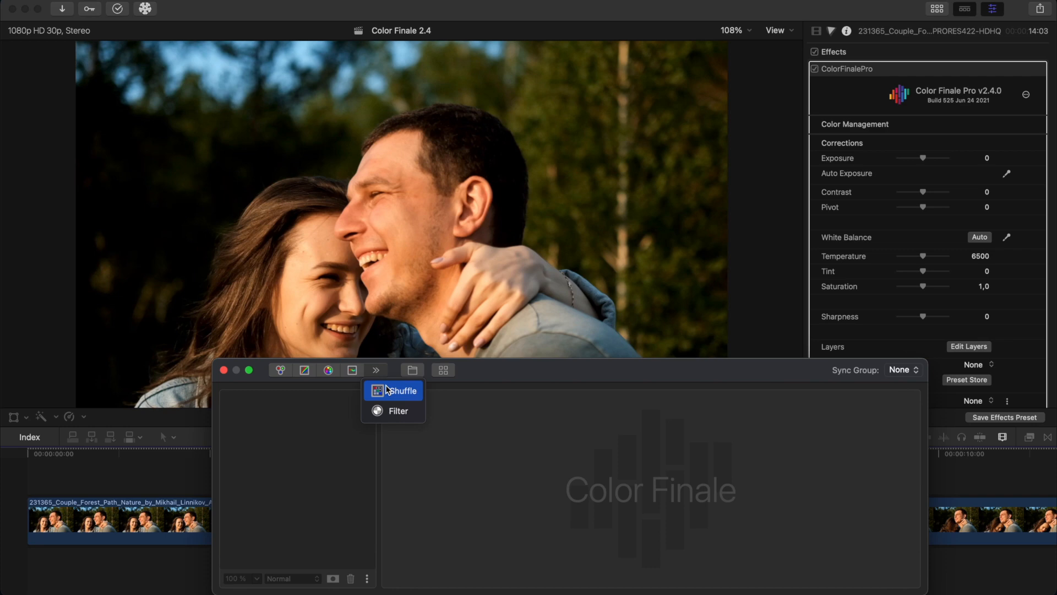
Add a Shuffle layer feeding green into the G and B outputs, adjusting the red channel mix.
click(403, 389)
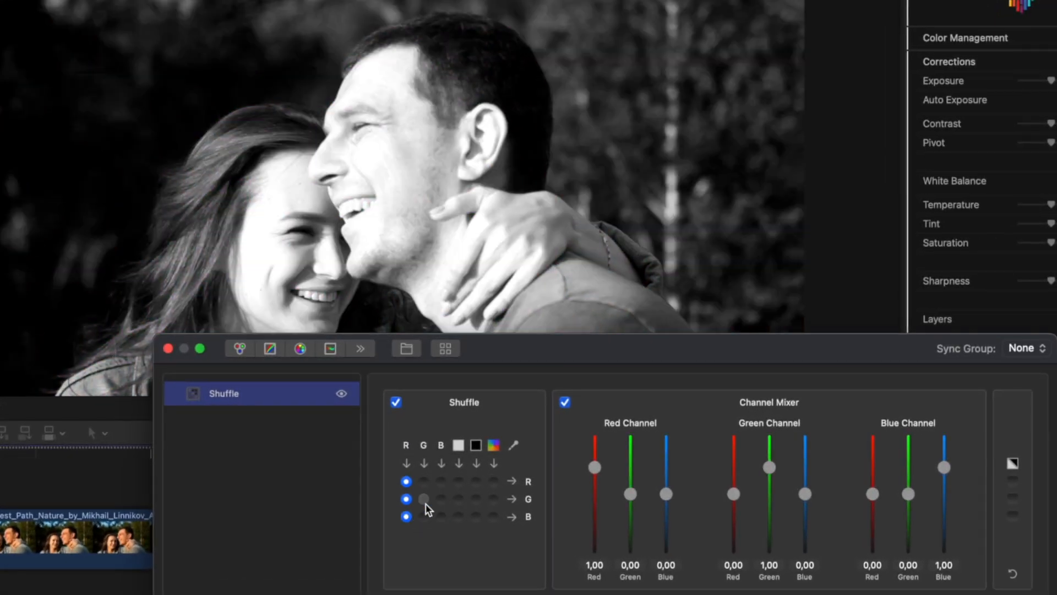
click(423, 499)
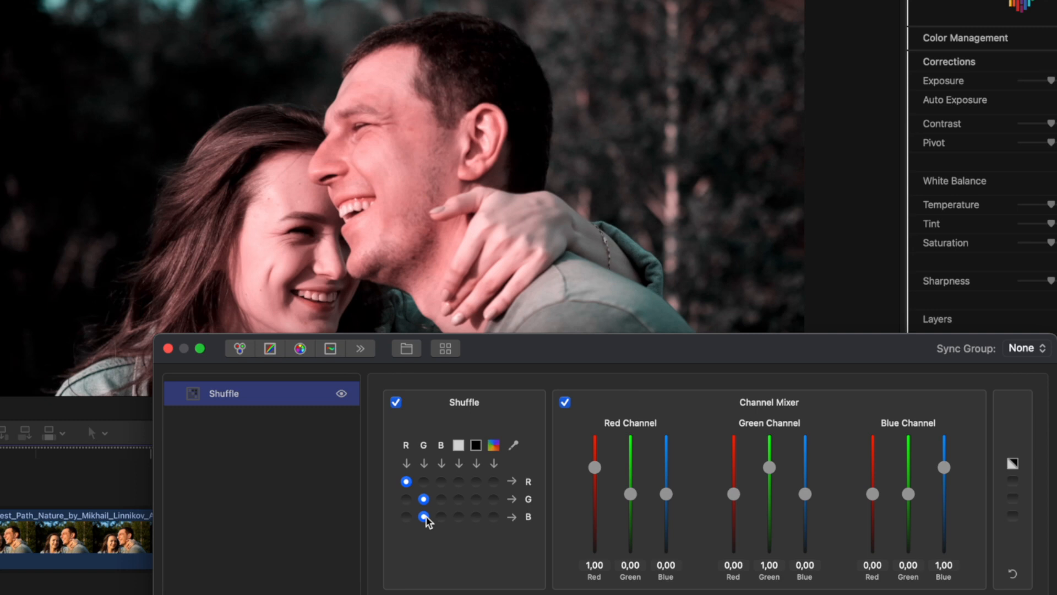
mouse_move(585, 480)
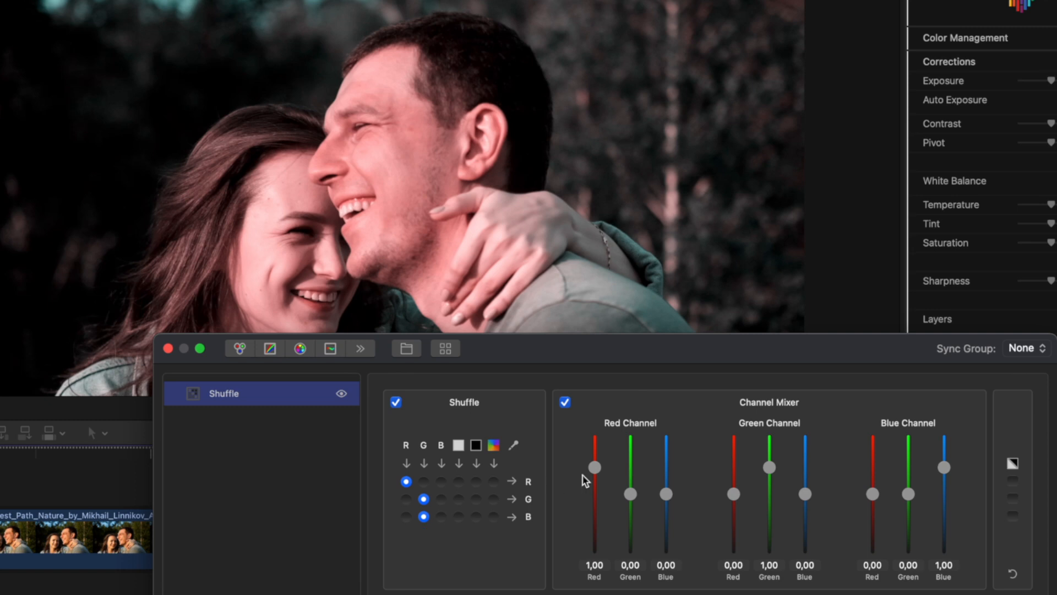
drag(667, 466, 666, 504)
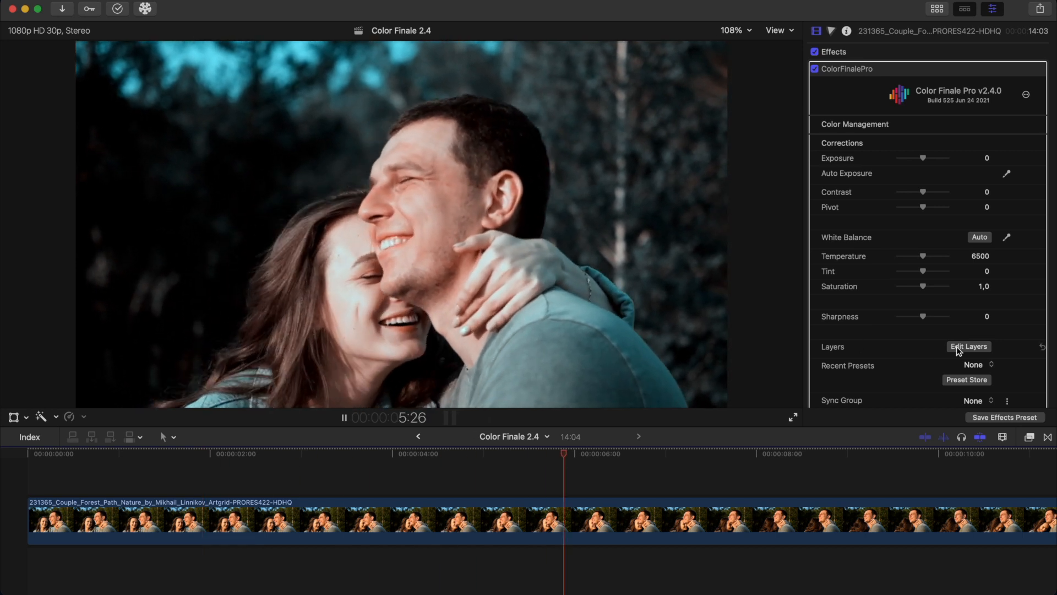
click(969, 346)
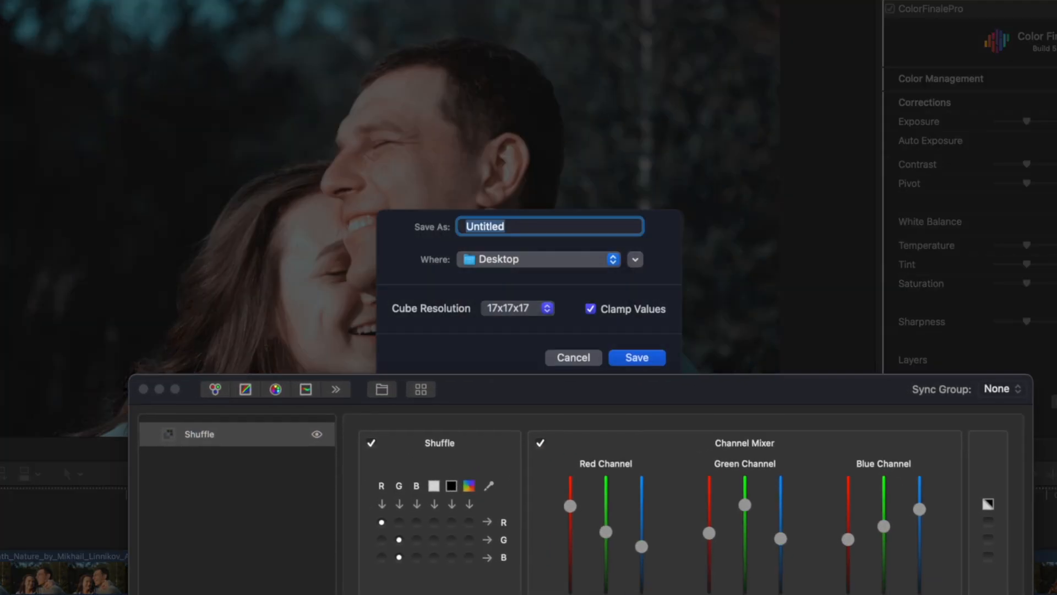
Save the LUT as Oldschool_lut on the Desktop at 17x17x17.
text(Oldschool_lut)
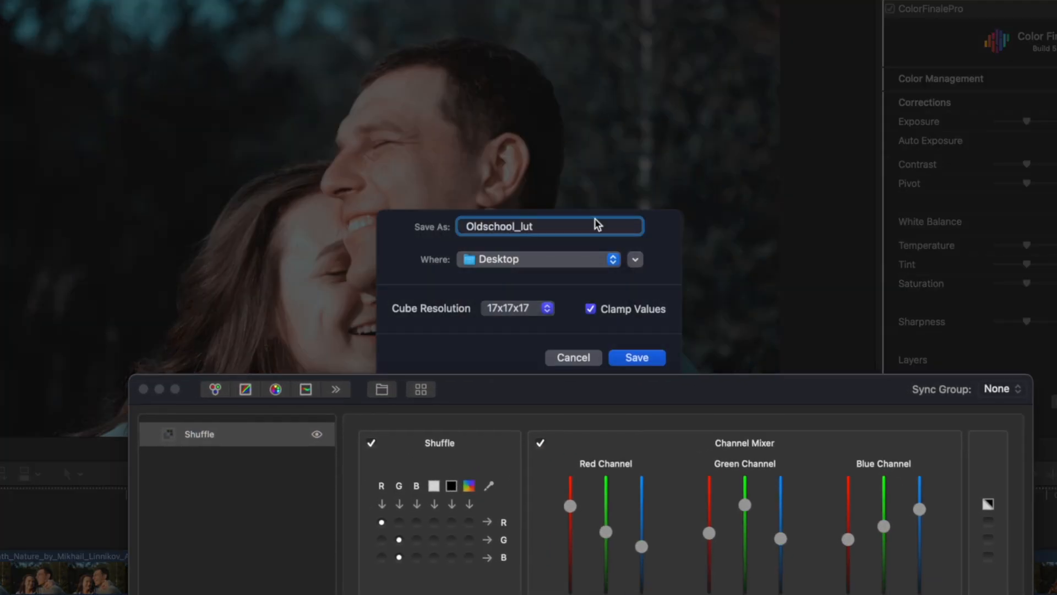
click(636, 357)
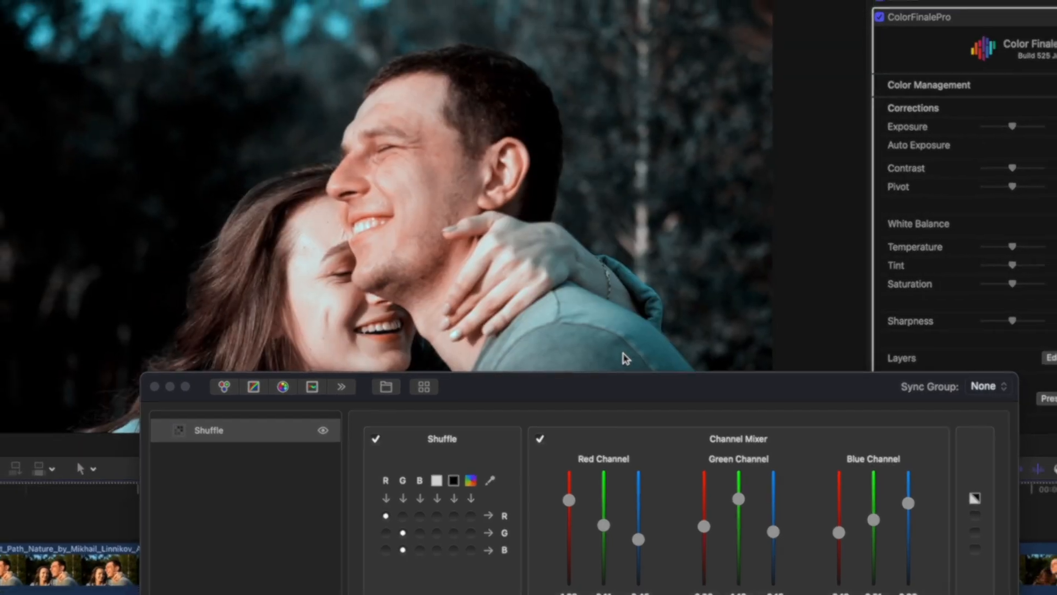